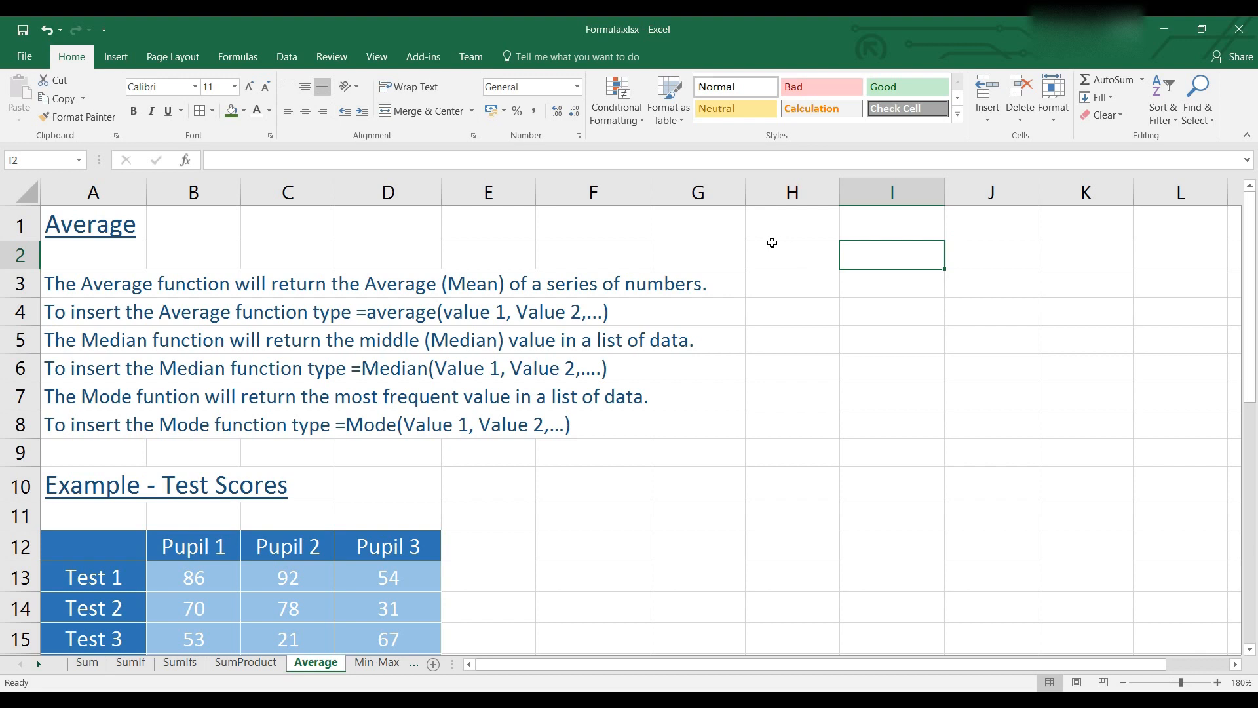
Clear the old averages from the test scores Average row
{"action": "scroll", "scroll_direction": "down", "scroll_amount": 3}
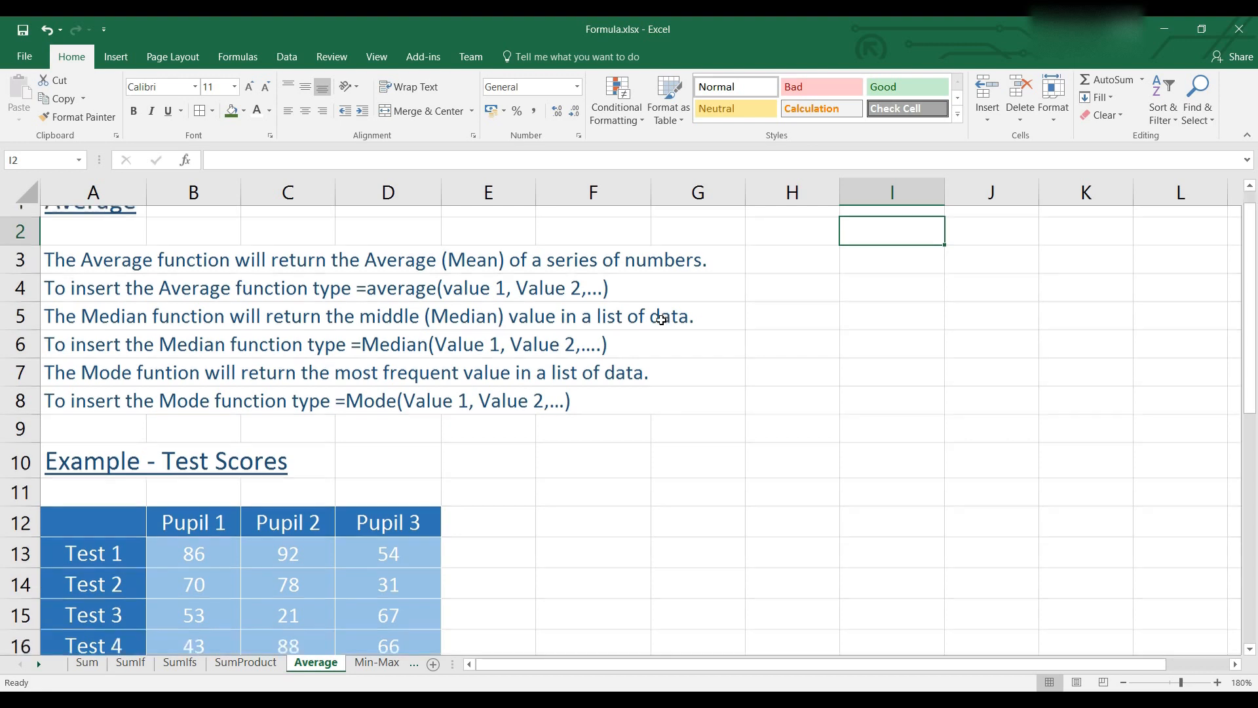
{"action": "scroll", "scroll_direction": "down", "scroll_amount": 3}
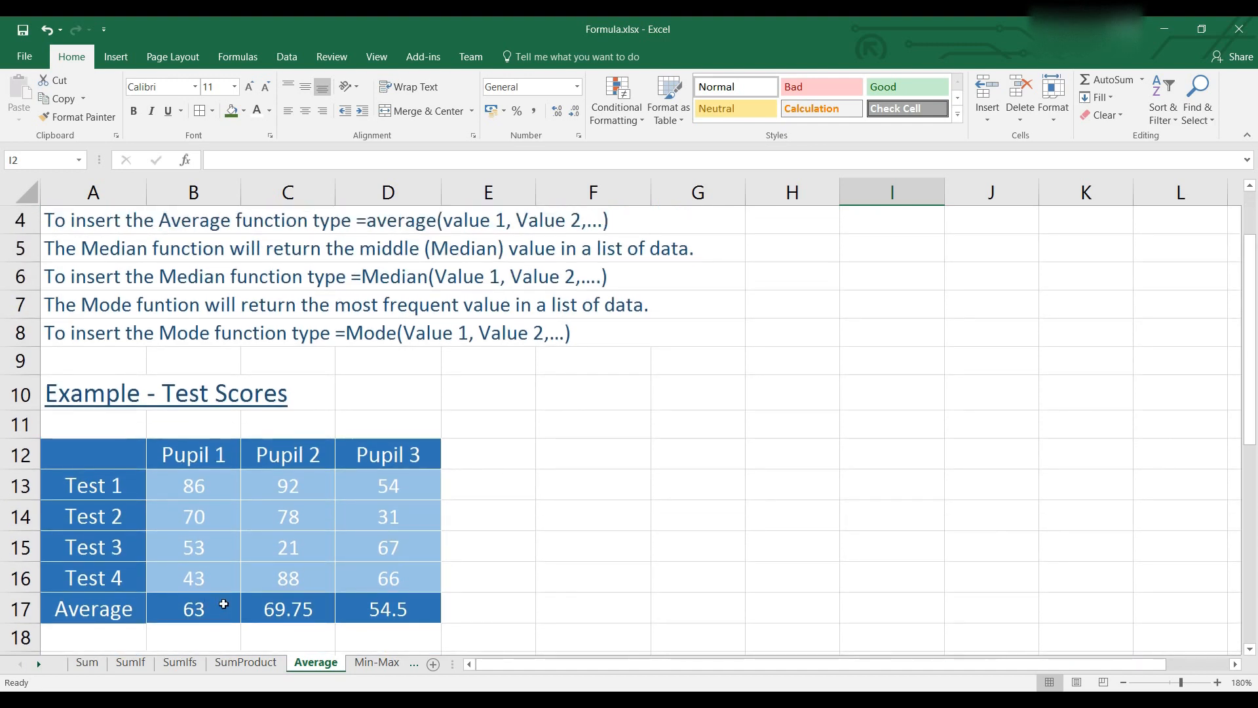
{"action": "scroll", "scroll_direction": "down", "scroll_amount": 3}
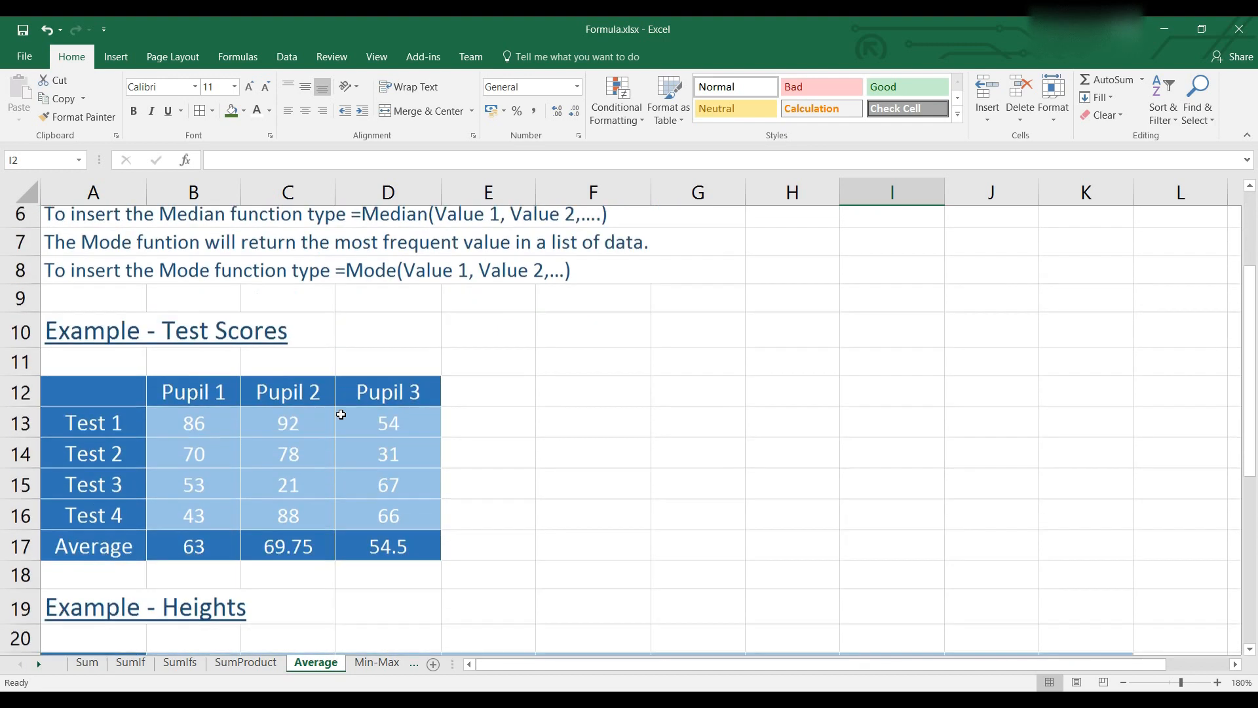
{"action": "scroll", "scroll_direction": "down", "scroll_amount": 3}
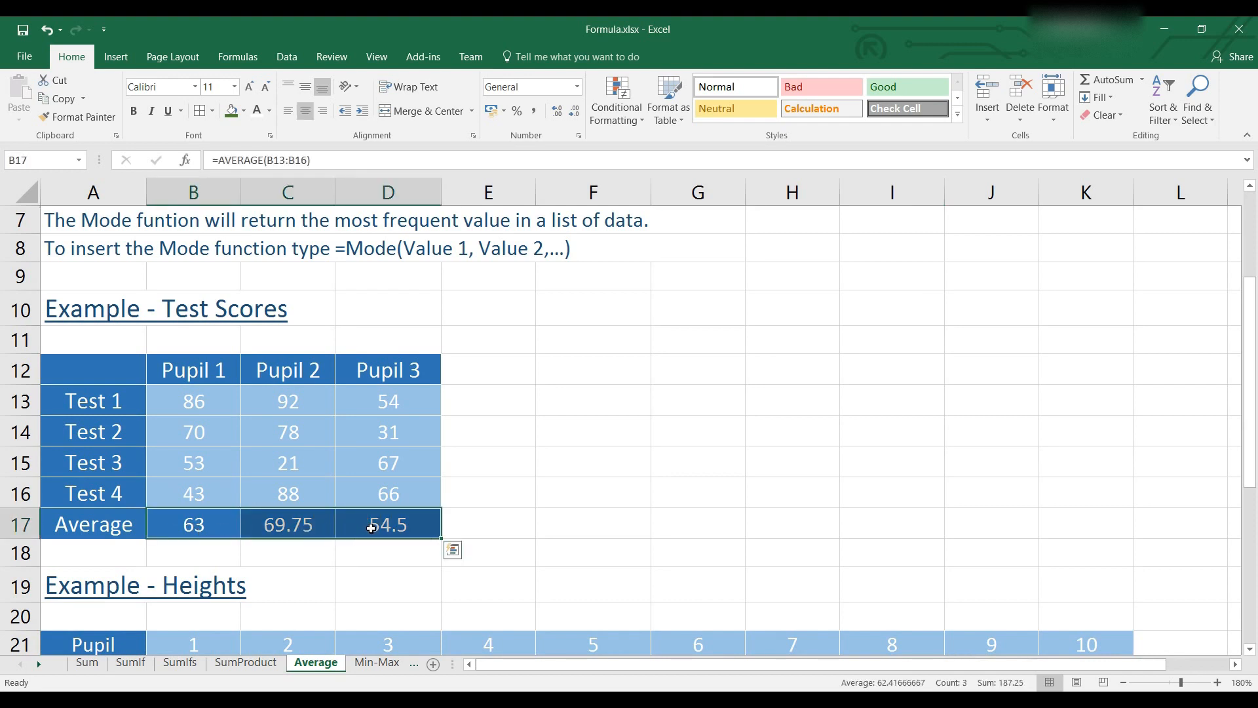
{"action": "key", "text": "Delete"}
{"action": "type", "text": "="}
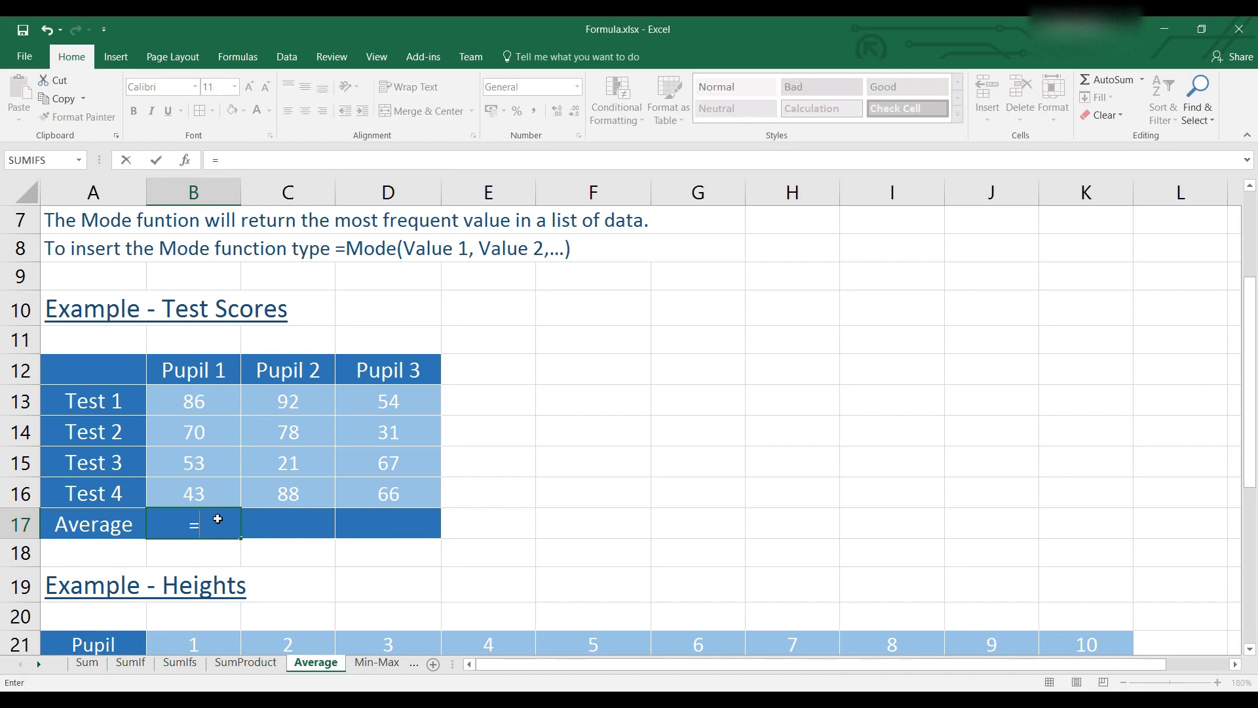
Average each pupil's four test scores across the row, returning 63, 69.75 and 54.5
{"action": "type", "text": "AVERAGE("}
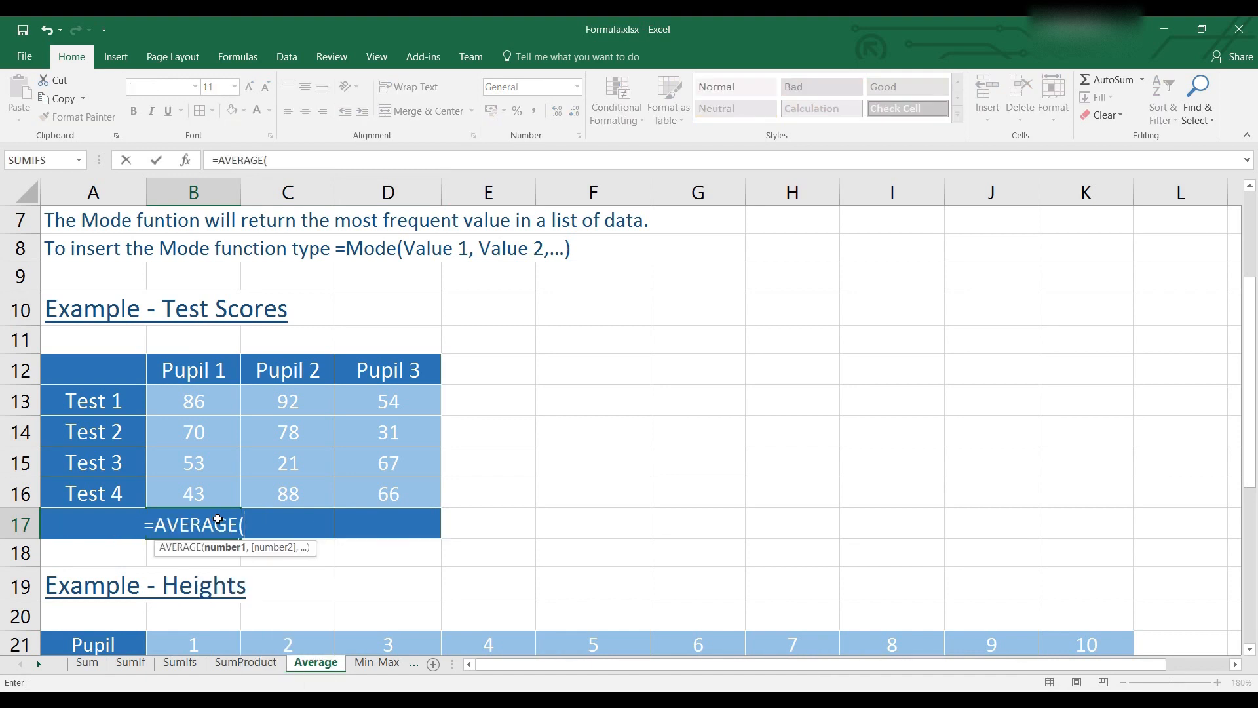
{"action": "left_click", "coordinate": [193, 402]}
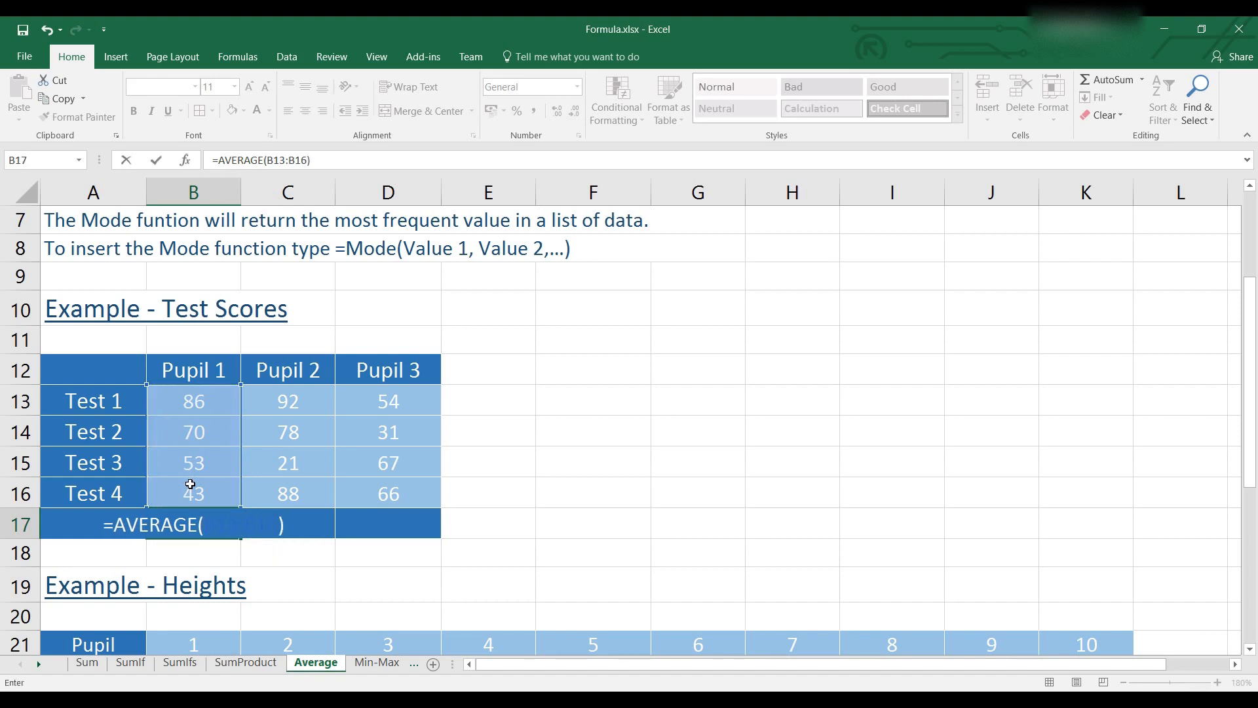
{"action": "key", "text": "Return"}
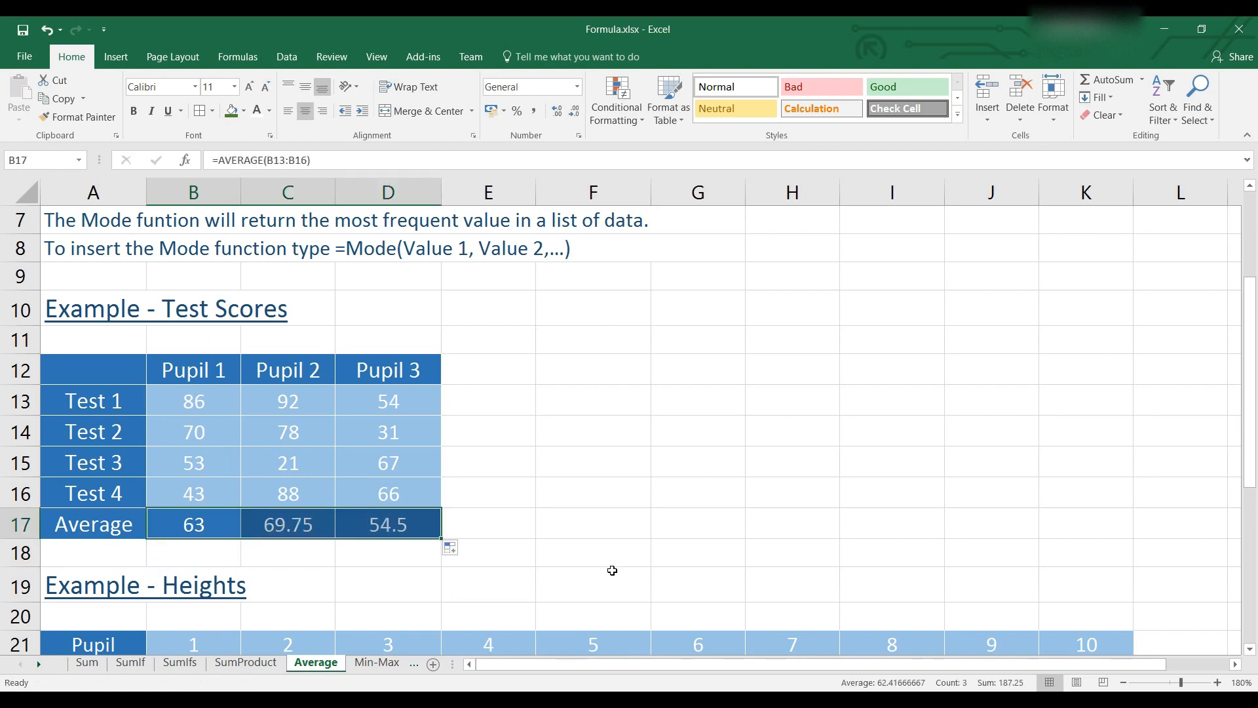
{"action": "left_click", "coordinate": [388, 553]}
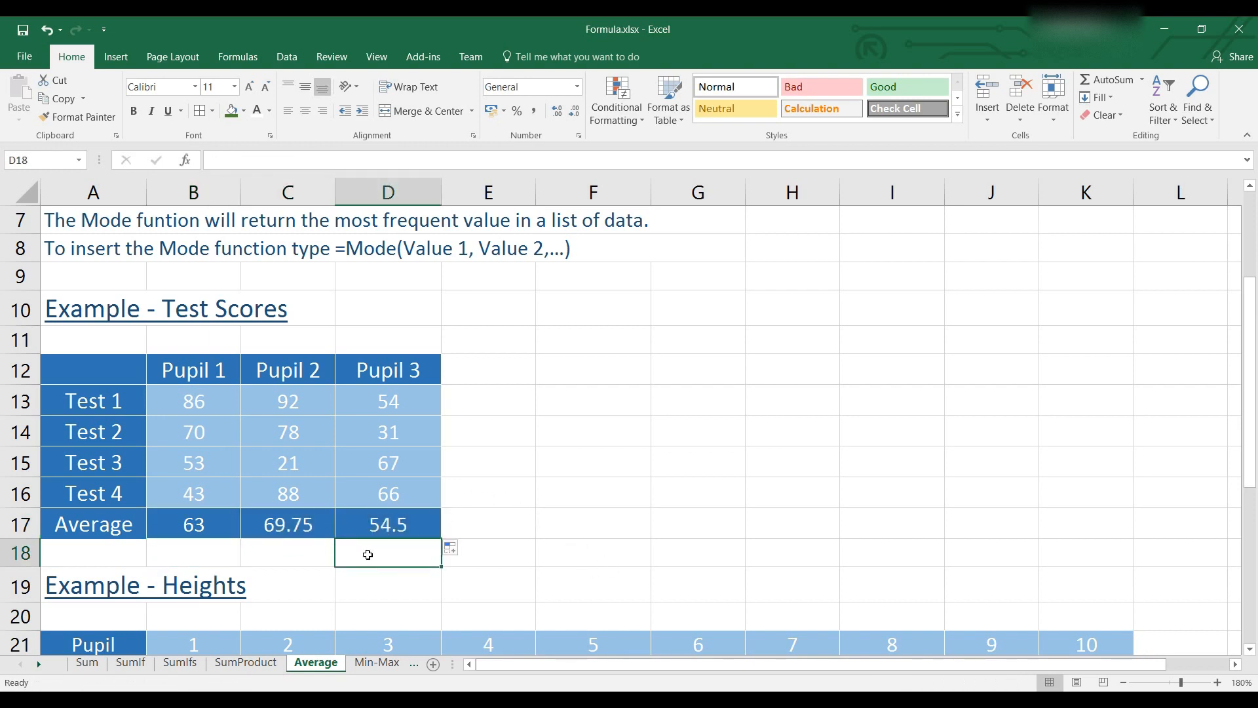
{"action": "mouse_move", "coordinate": [551, 465]}
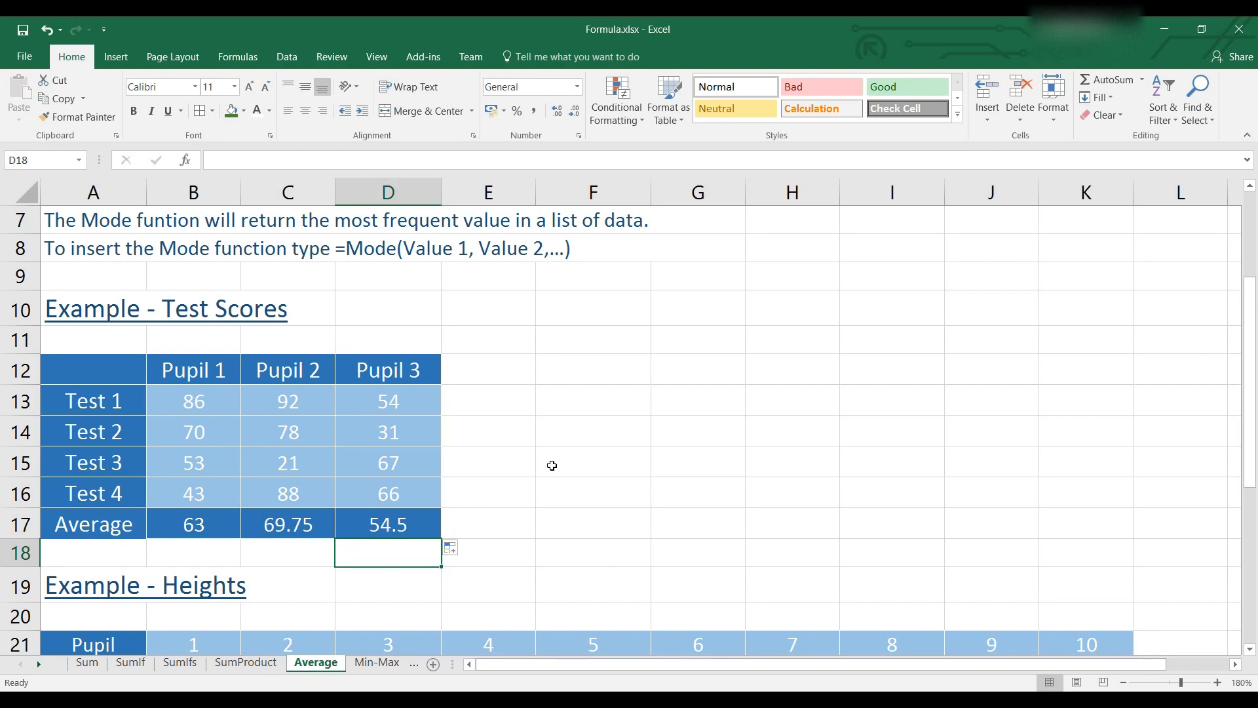
{"action": "scroll", "scroll_direction": "down", "scroll_amount": 3}
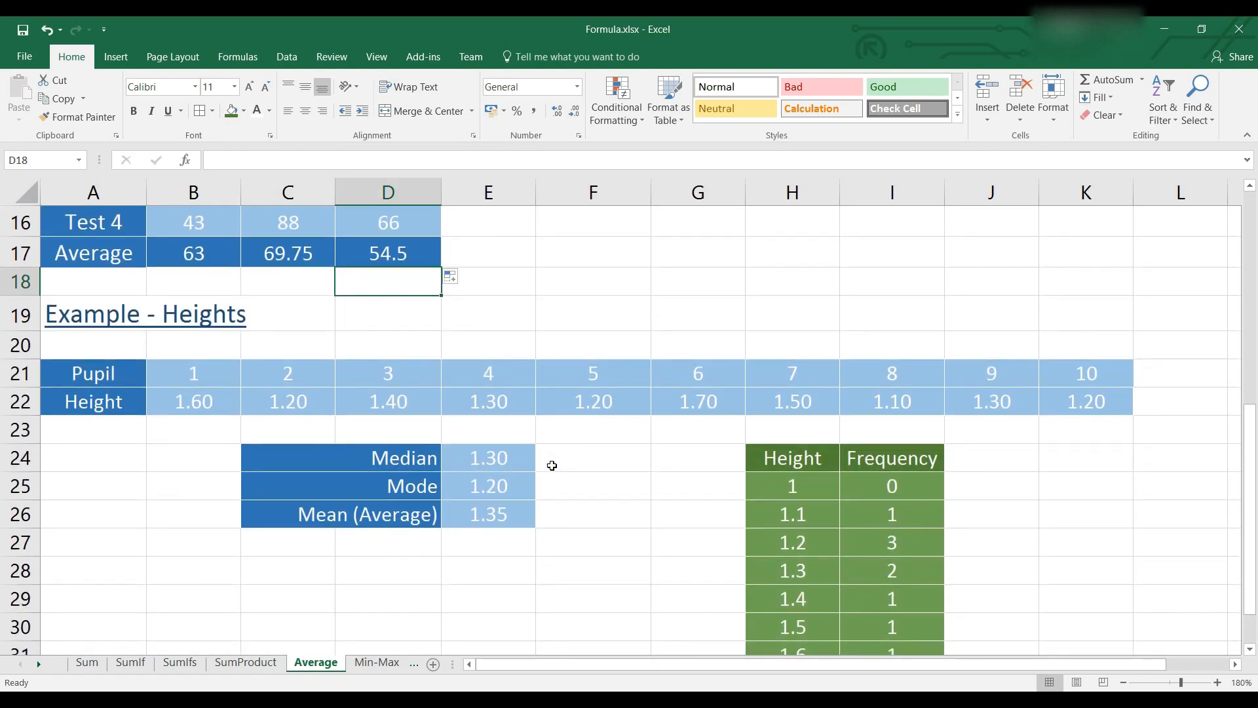
{"action": "mouse_move", "coordinate": [1031, 350]}
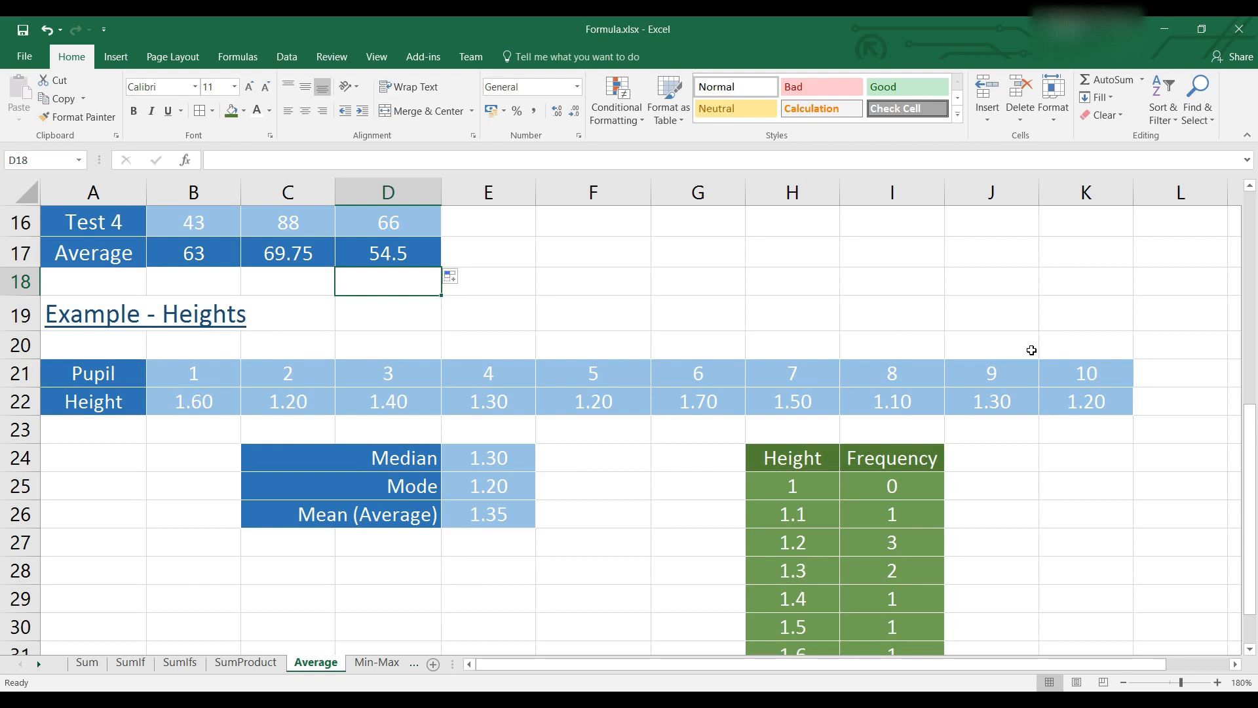
{"action": "scroll", "scroll_direction": "down", "scroll_amount": 3}
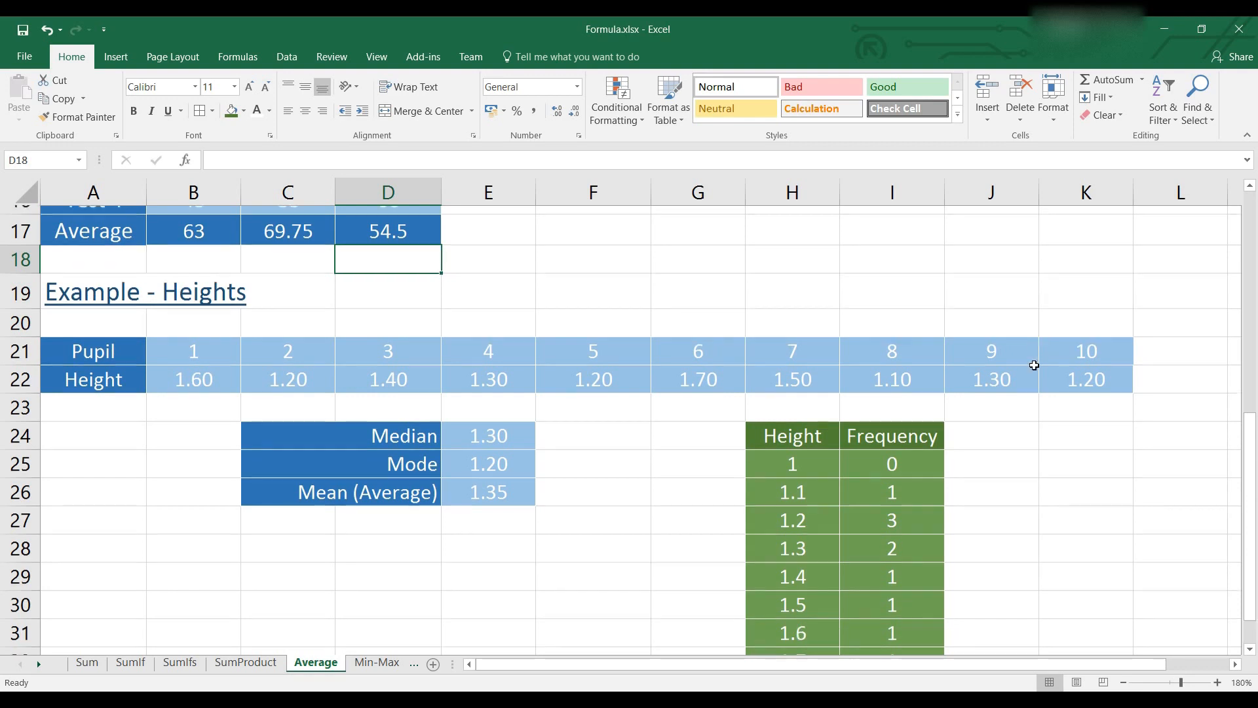
{"action": "scroll", "scroll_direction": "down", "scroll_amount": 3}
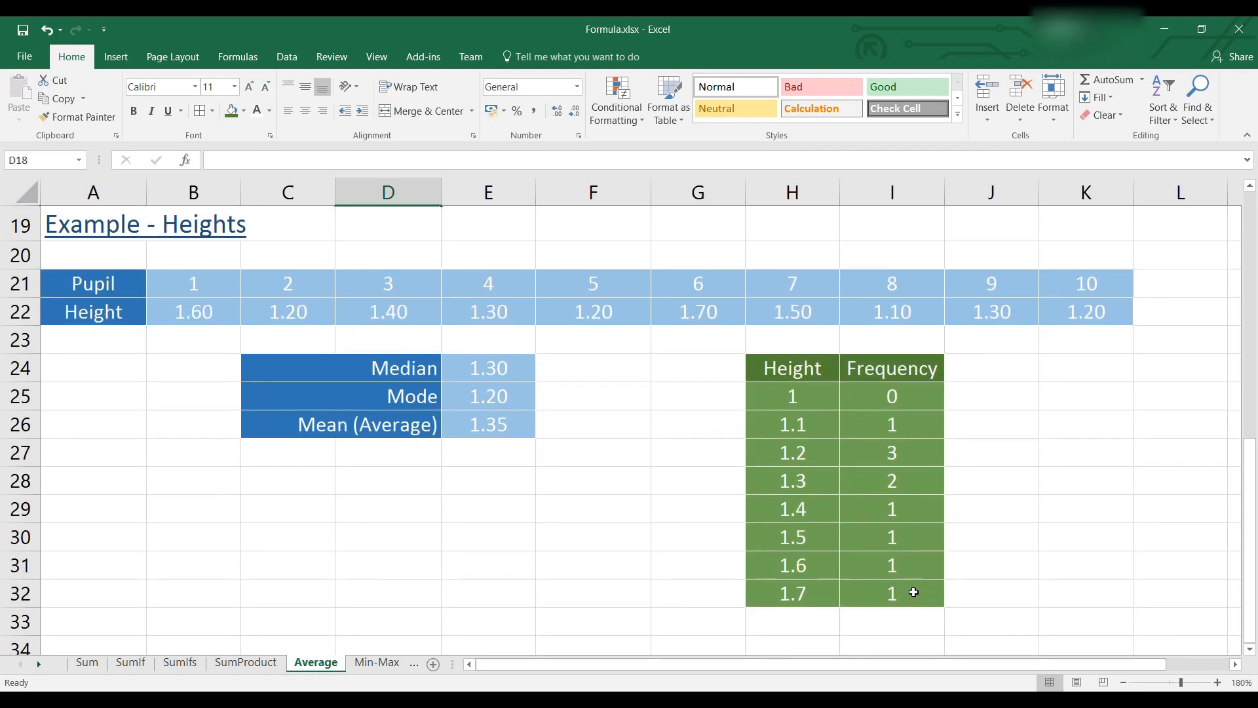
{"action": "mouse_move", "coordinate": [789, 403]}
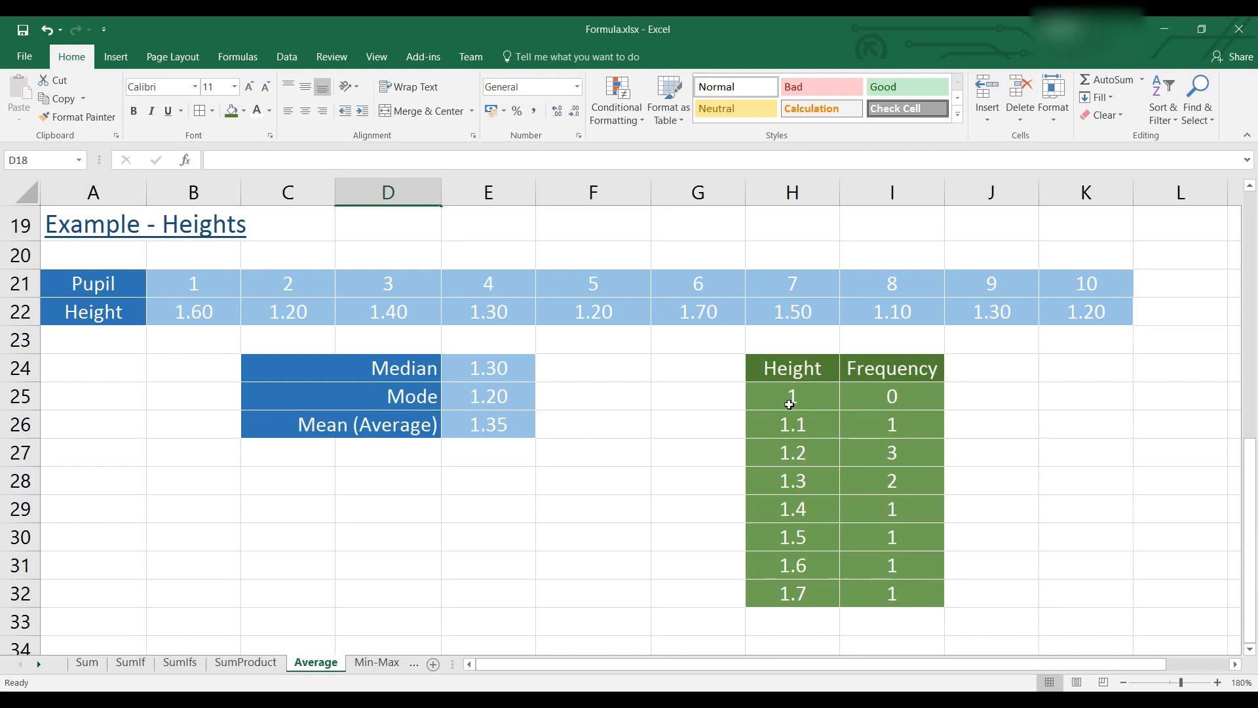
{"action": "left_click", "coordinate": [891, 452]}
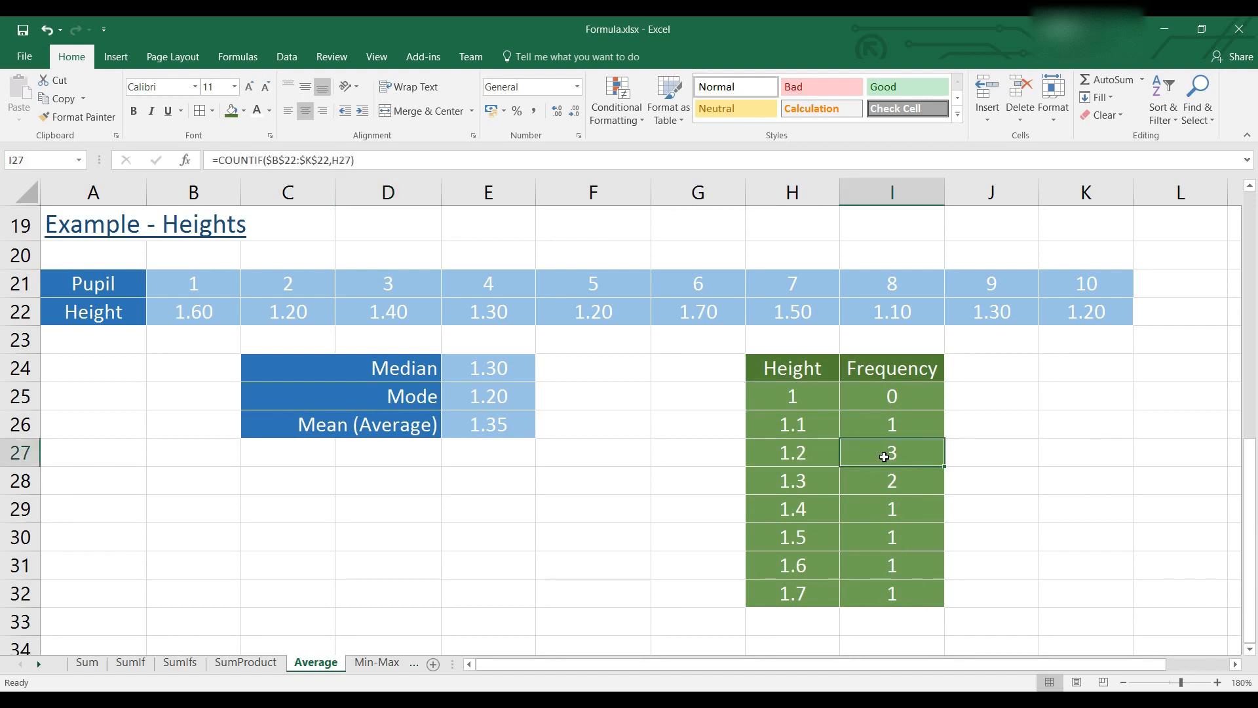
{"action": "left_click", "coordinate": [488, 485]}
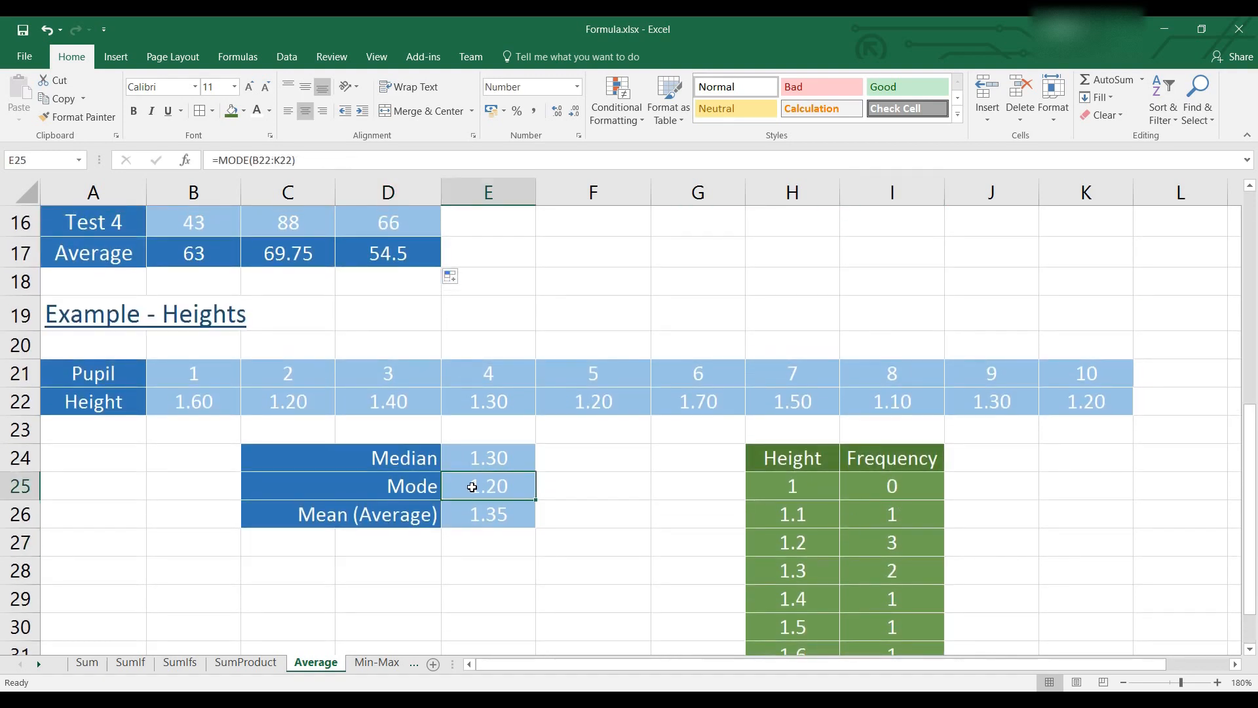
{"action": "left_click", "coordinate": [487, 458]}
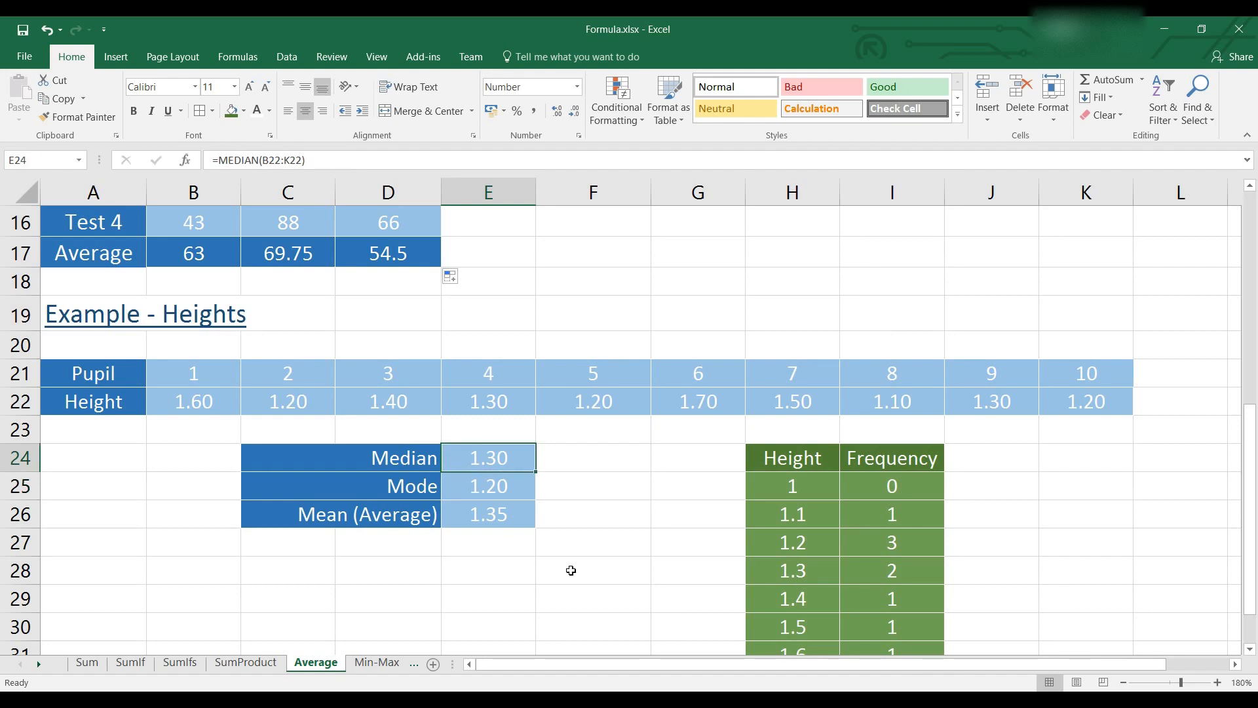
Enter MEDIAN over the ten heights B22:K22 in E24, returning 1.30
{"action": "type", "text": "=Median"}
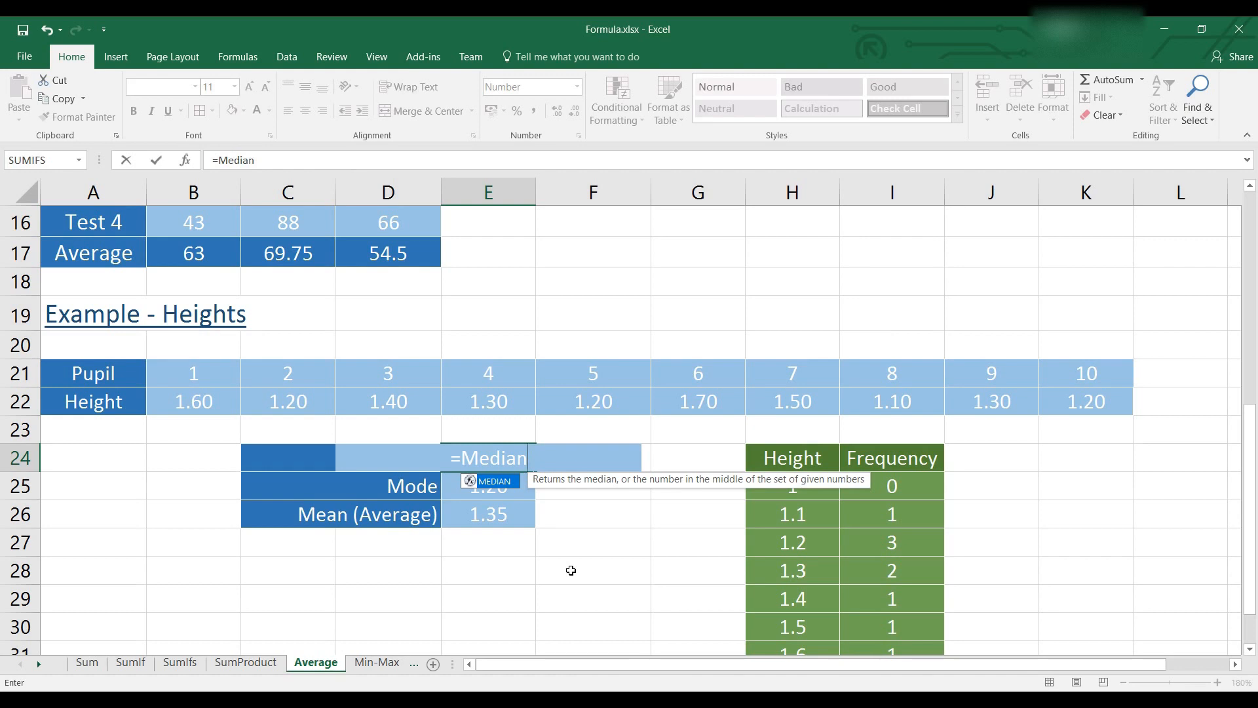
{"action": "type", "text": "(B22:K22"}
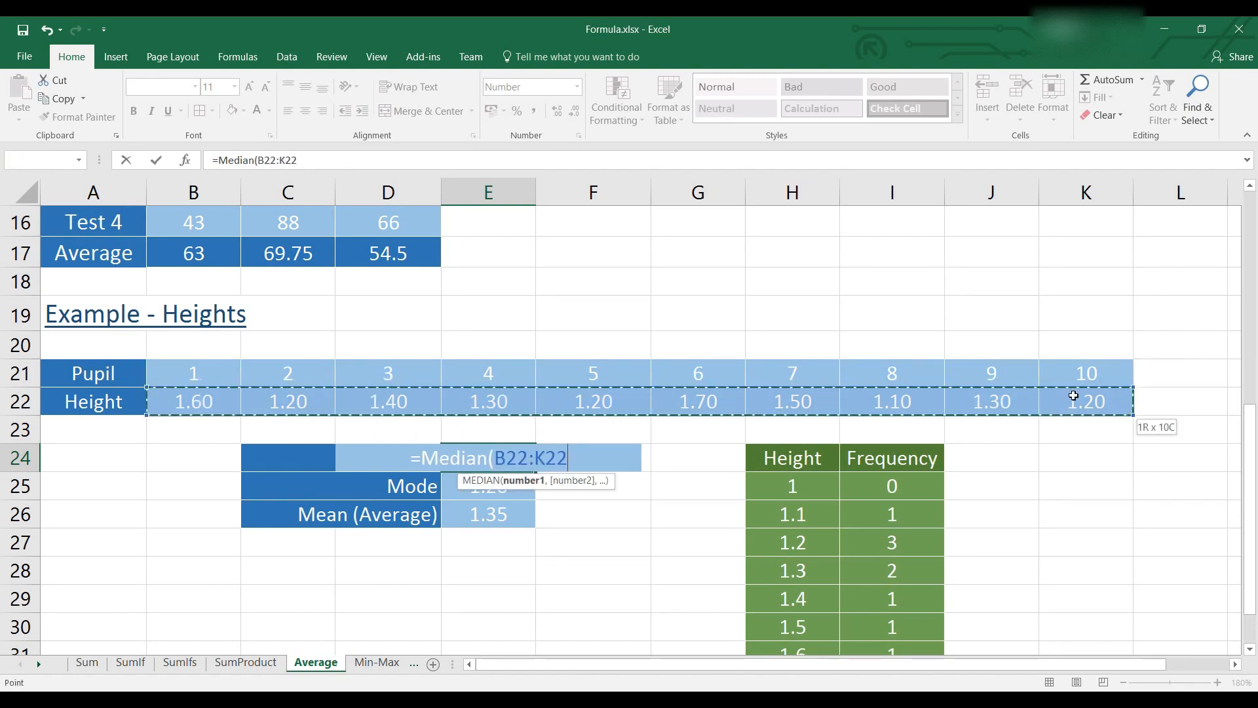
{"action": "key", "text": "Return"}
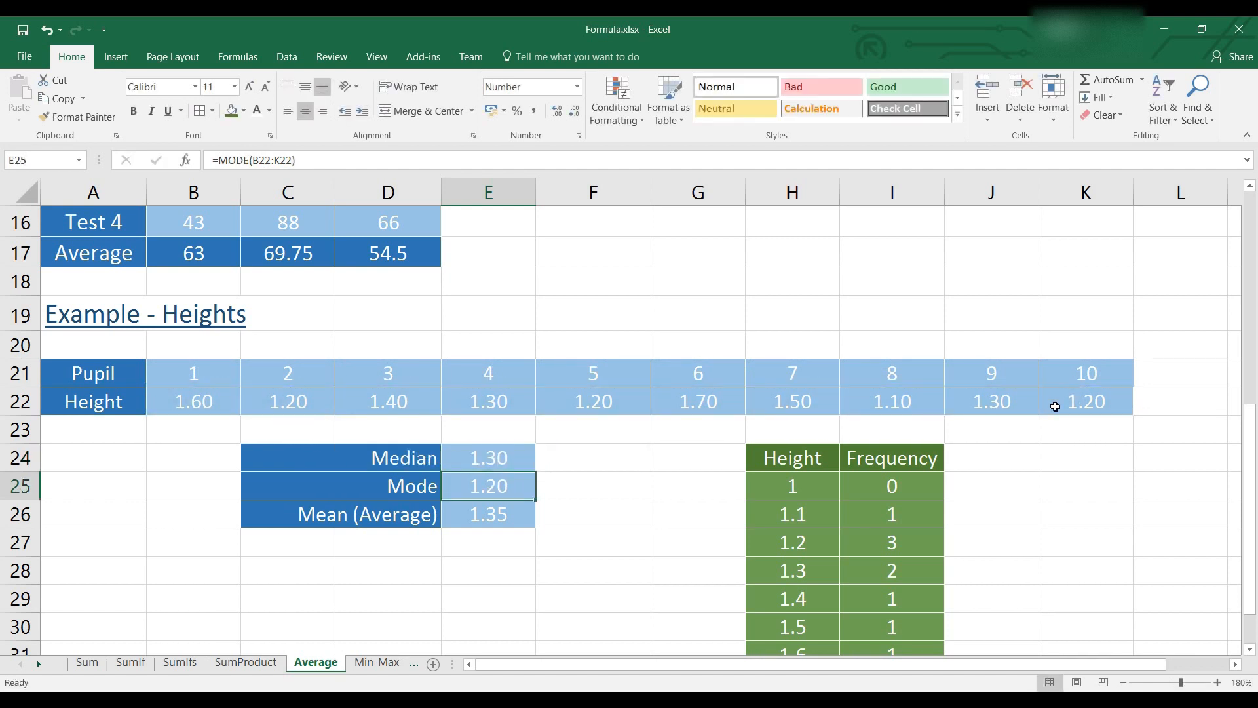
{"action": "mouse_move", "coordinate": [597, 513]}
{"action": "type", "text": "="}
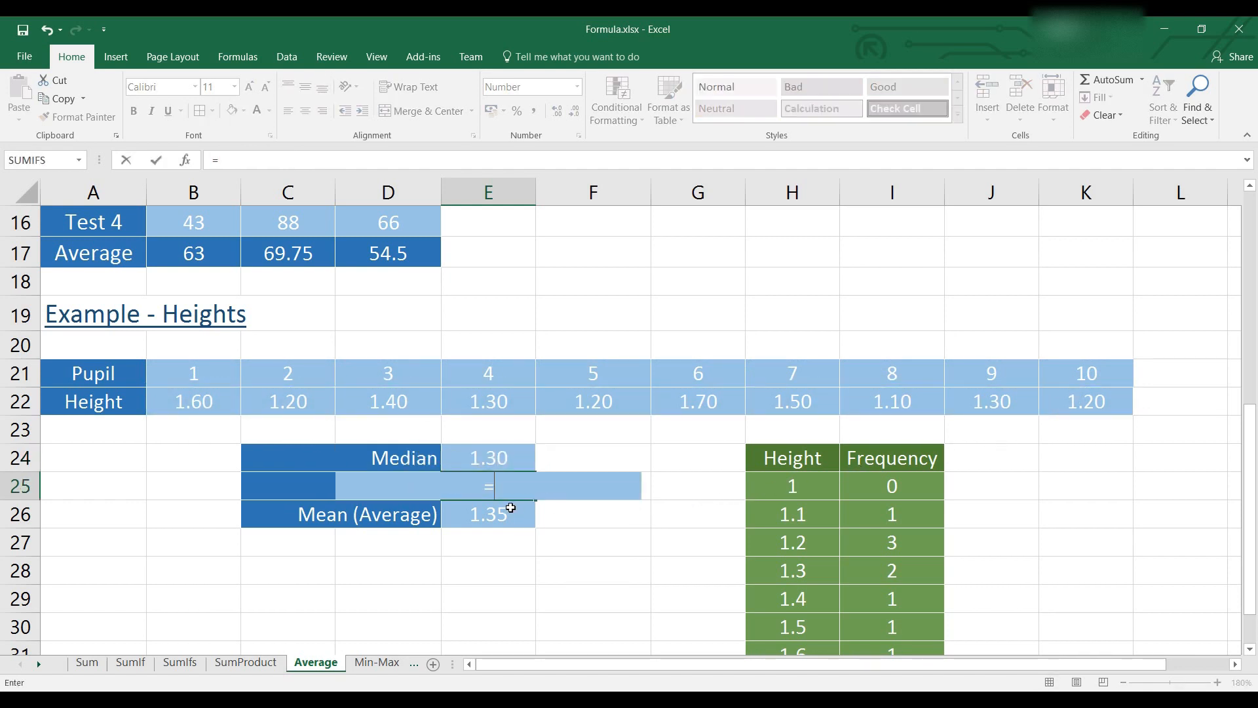
Enter MODE over the ten heights B22:K22 in E25, giving 1.20
{"action": "type", "text": "Mode(B22:K22"}
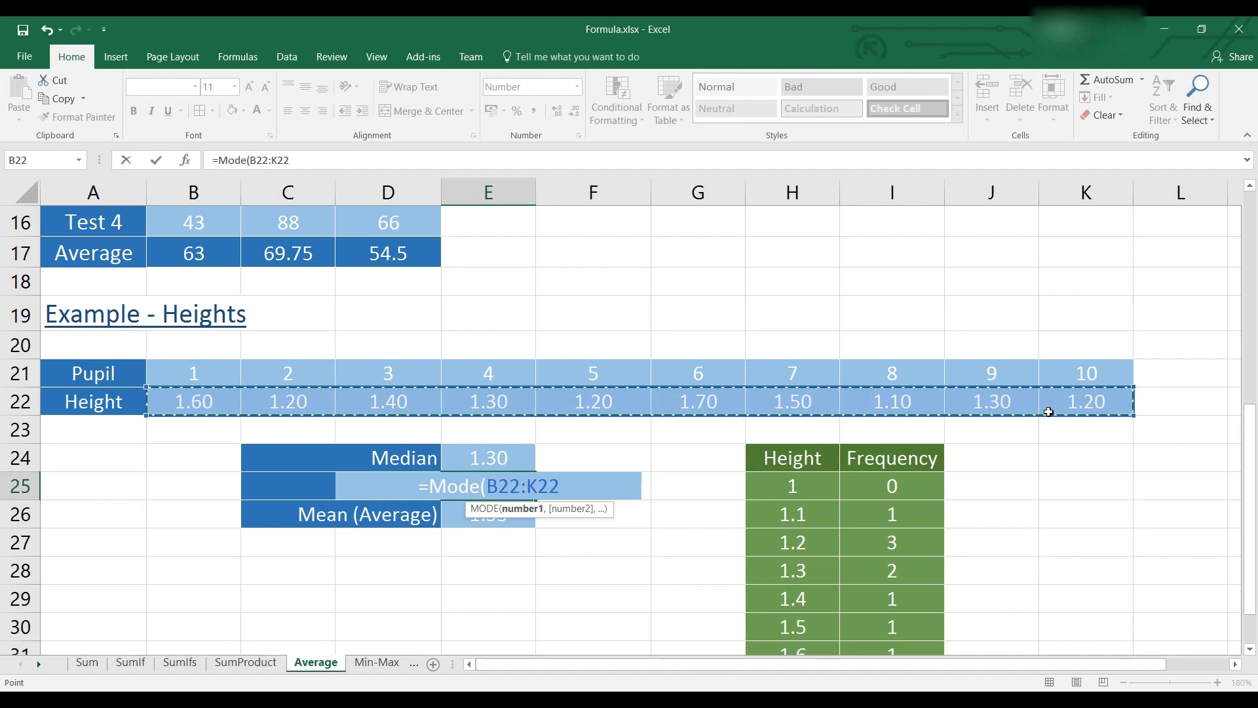
{"action": "key", "text": "Return"}
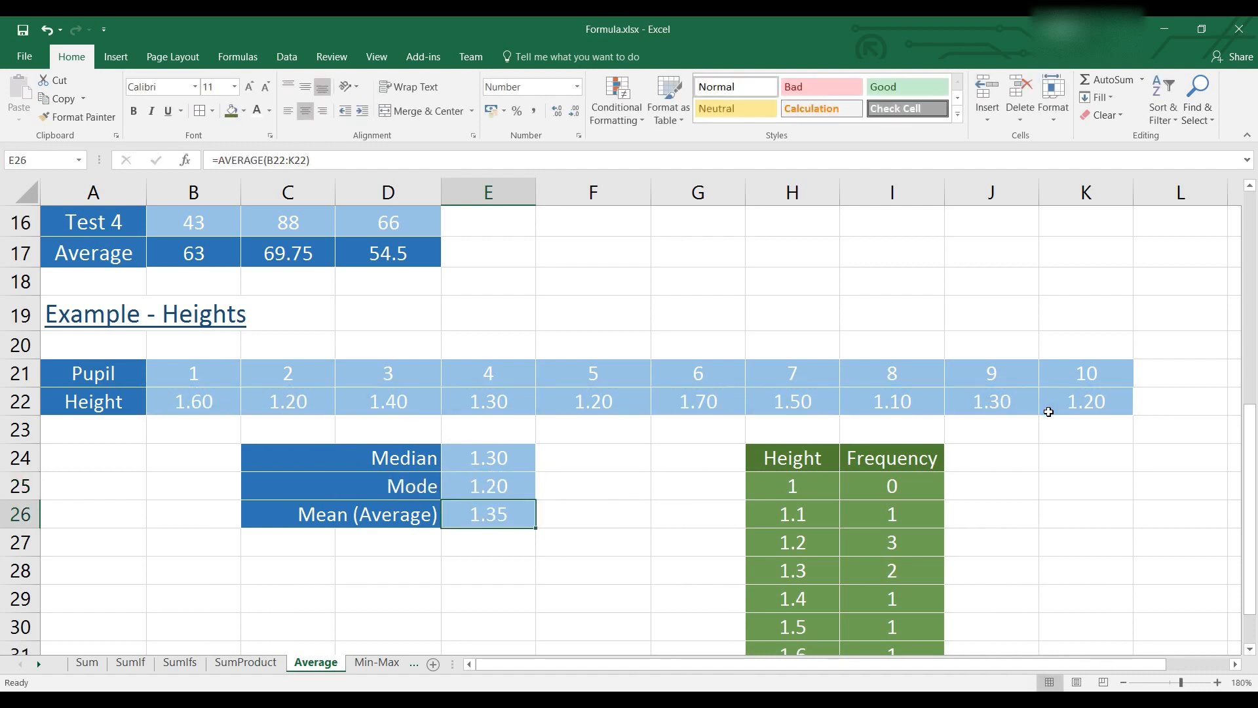
{"action": "mouse_move", "coordinate": [477, 522]}
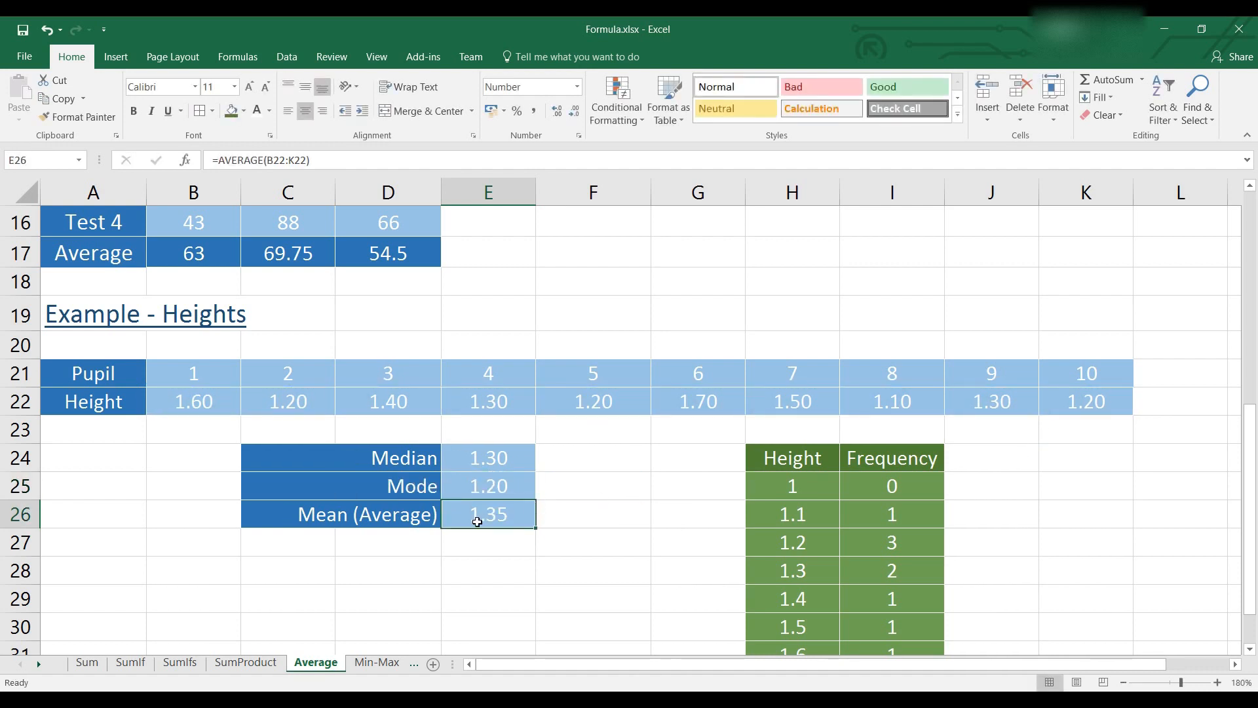
Enter AVERAGE over the ten heights B22:K22 in E26, returning 1.35
{"action": "type", "text": "=Aver"}
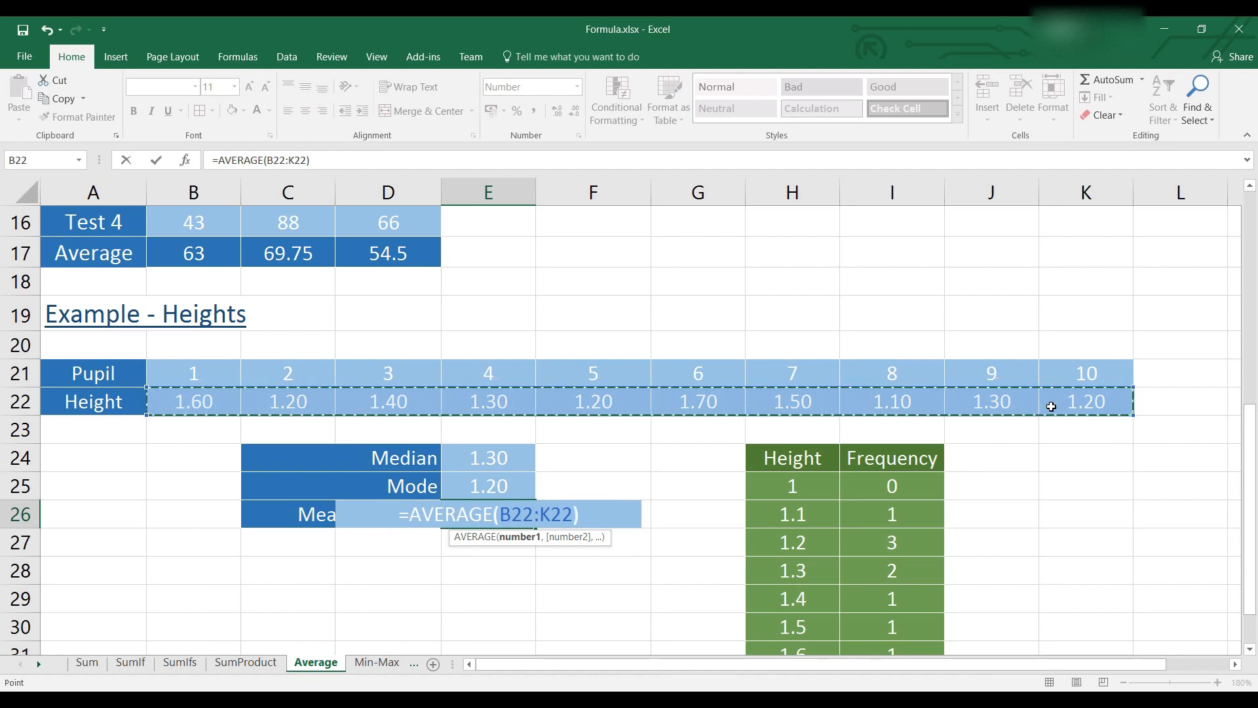
{"action": "key", "text": "Return"}
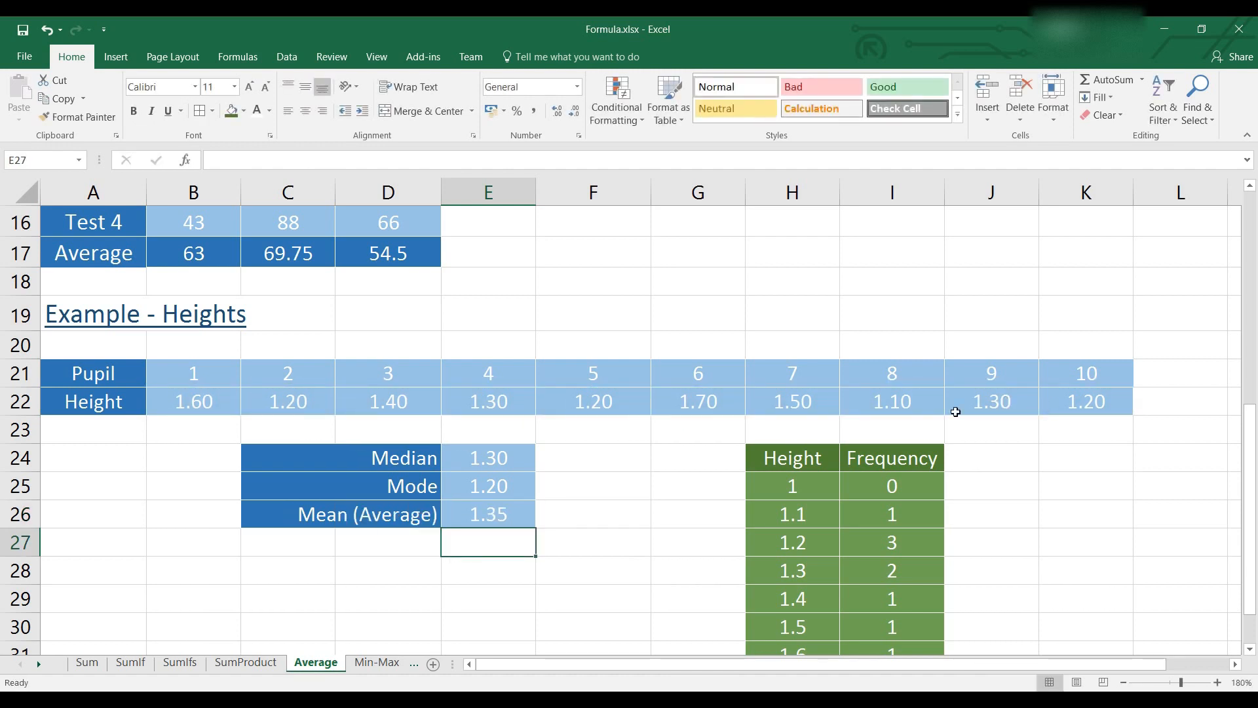
{"action": "mouse_move", "coordinate": [484, 521]}
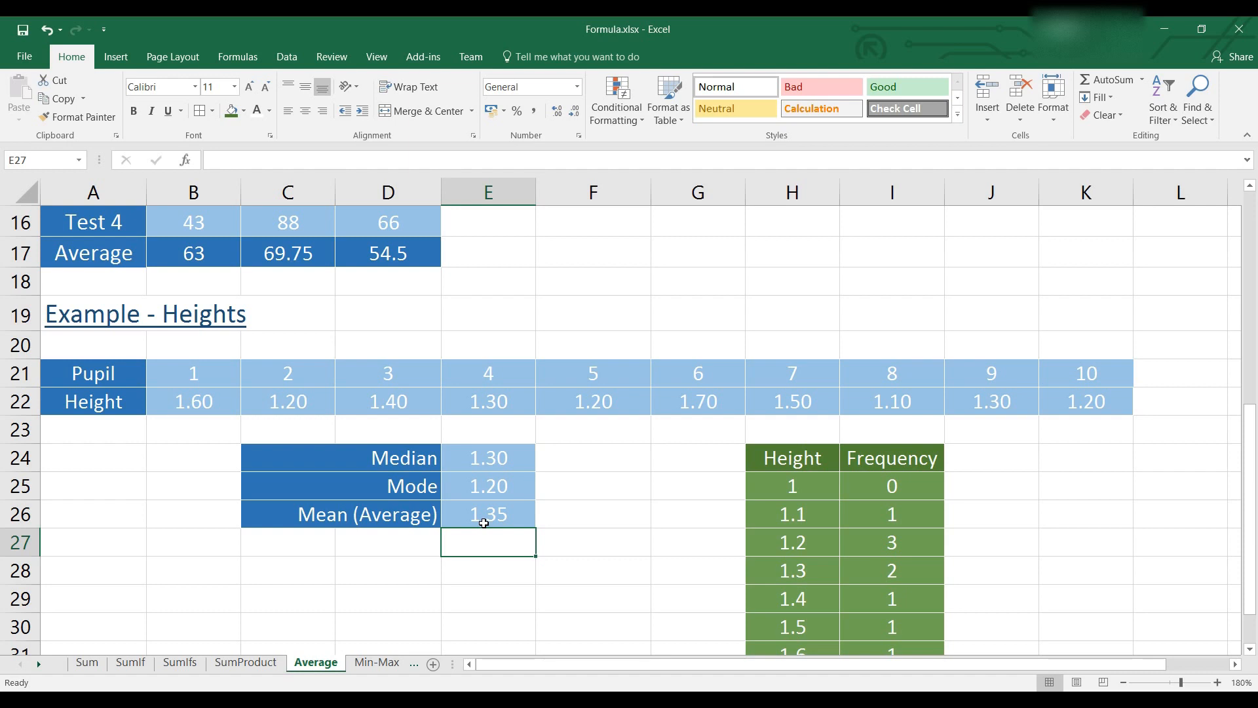
{"action": "mouse_move", "coordinate": [481, 471]}
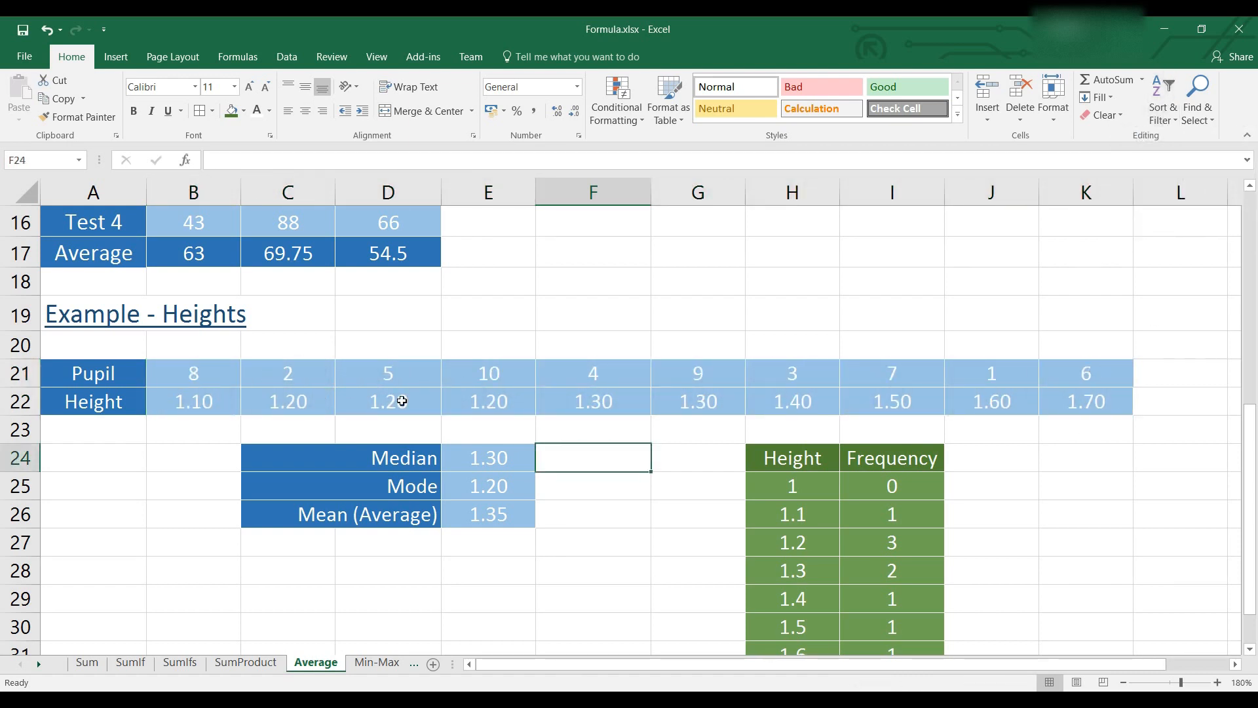
Inspect the two middle sorted heights in F22 and G22, both 1.30
{"action": "left_click", "coordinate": [592, 401]}
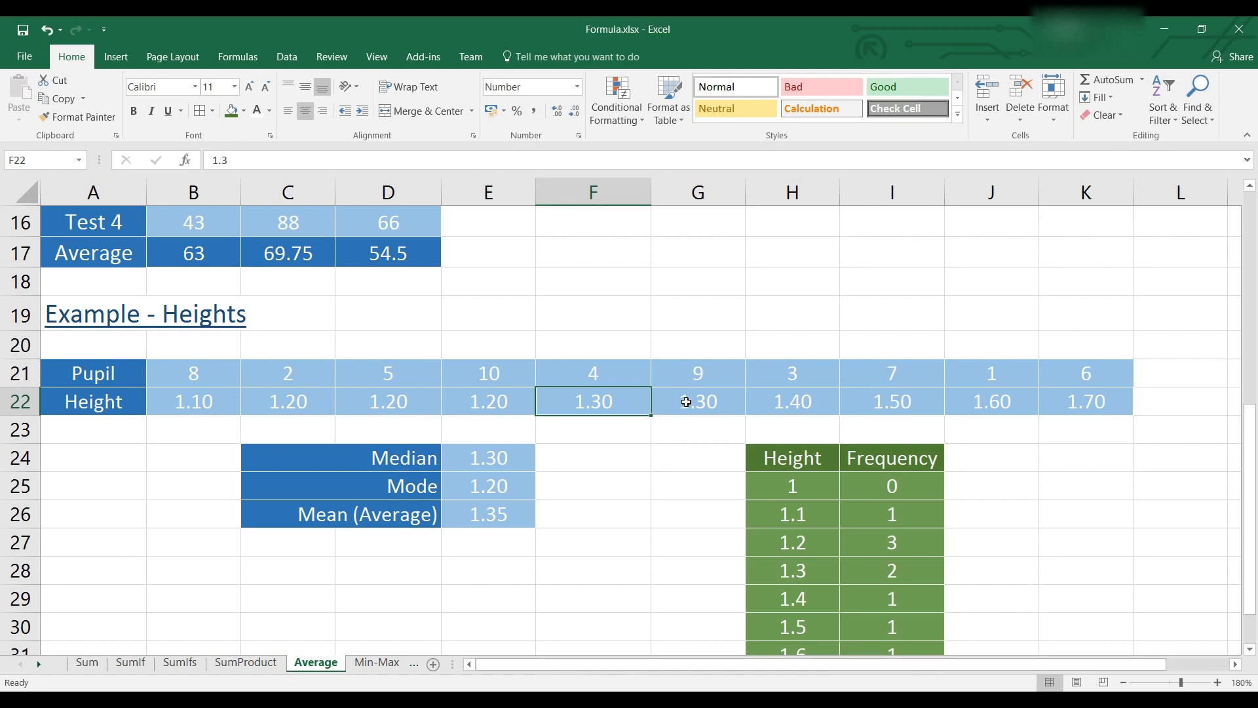
{"action": "left_click", "coordinate": [697, 401]}
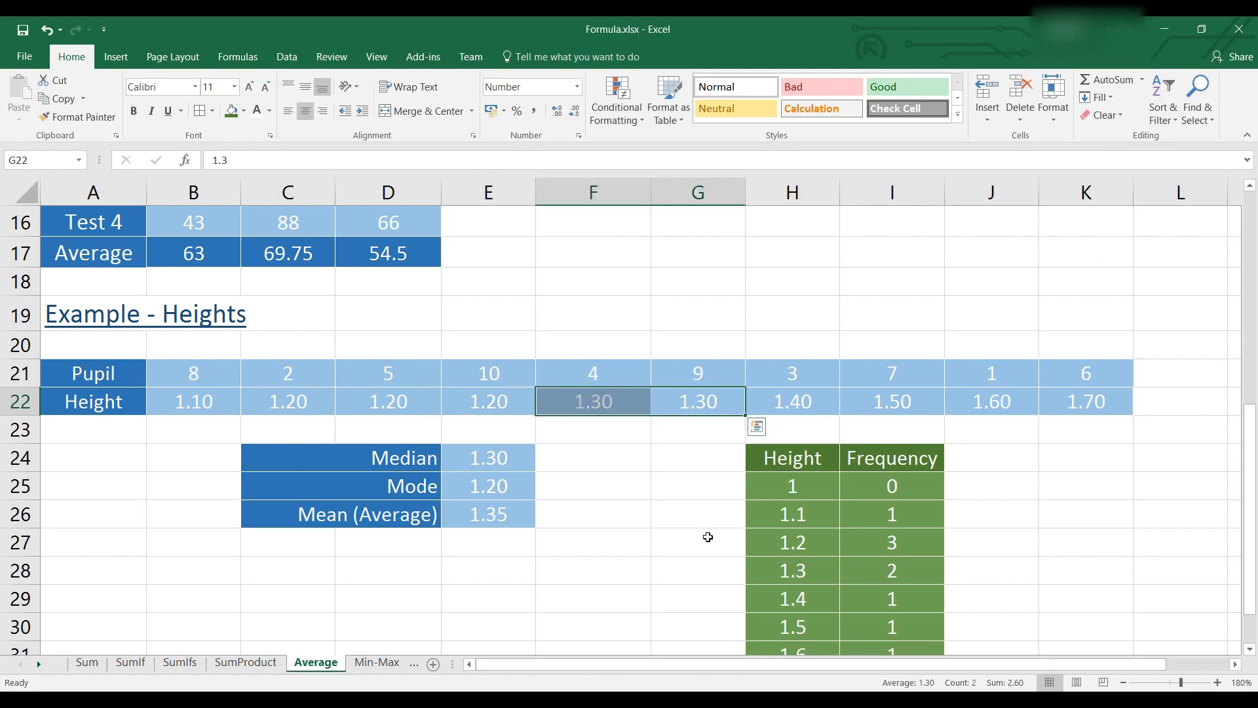
{"action": "mouse_move", "coordinate": [685, 477]}
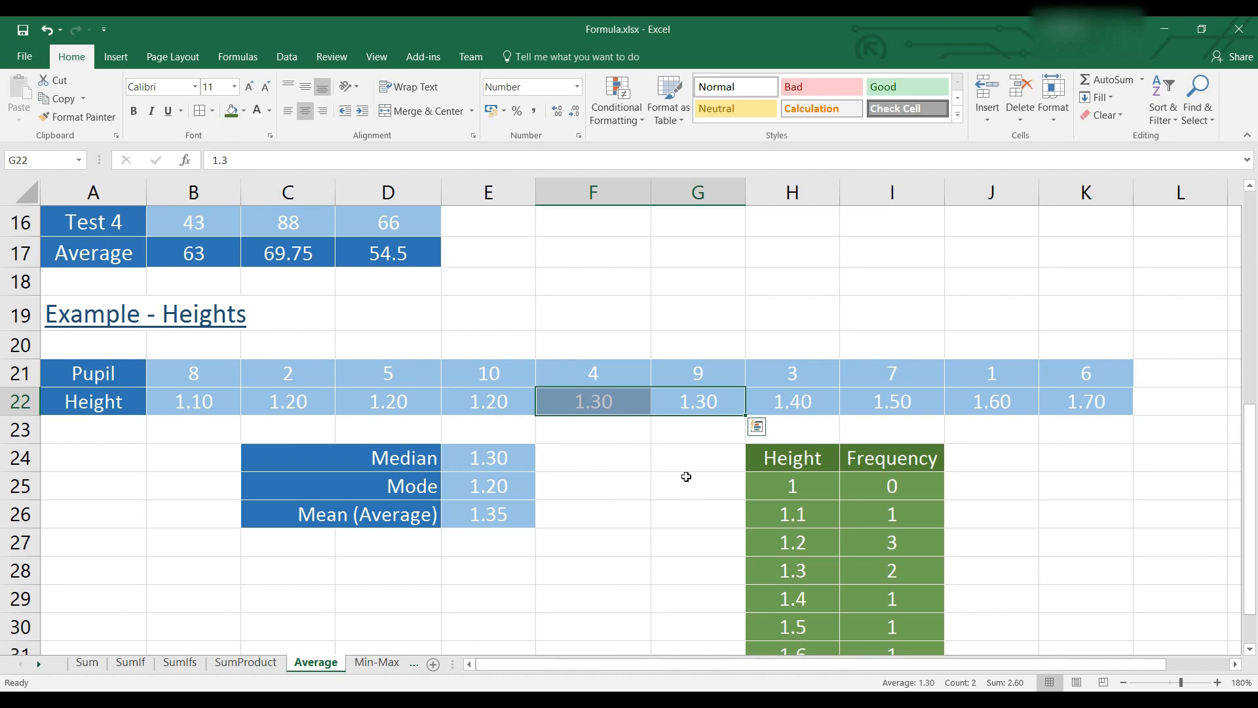
{"action": "mouse_move", "coordinate": [659, 435]}
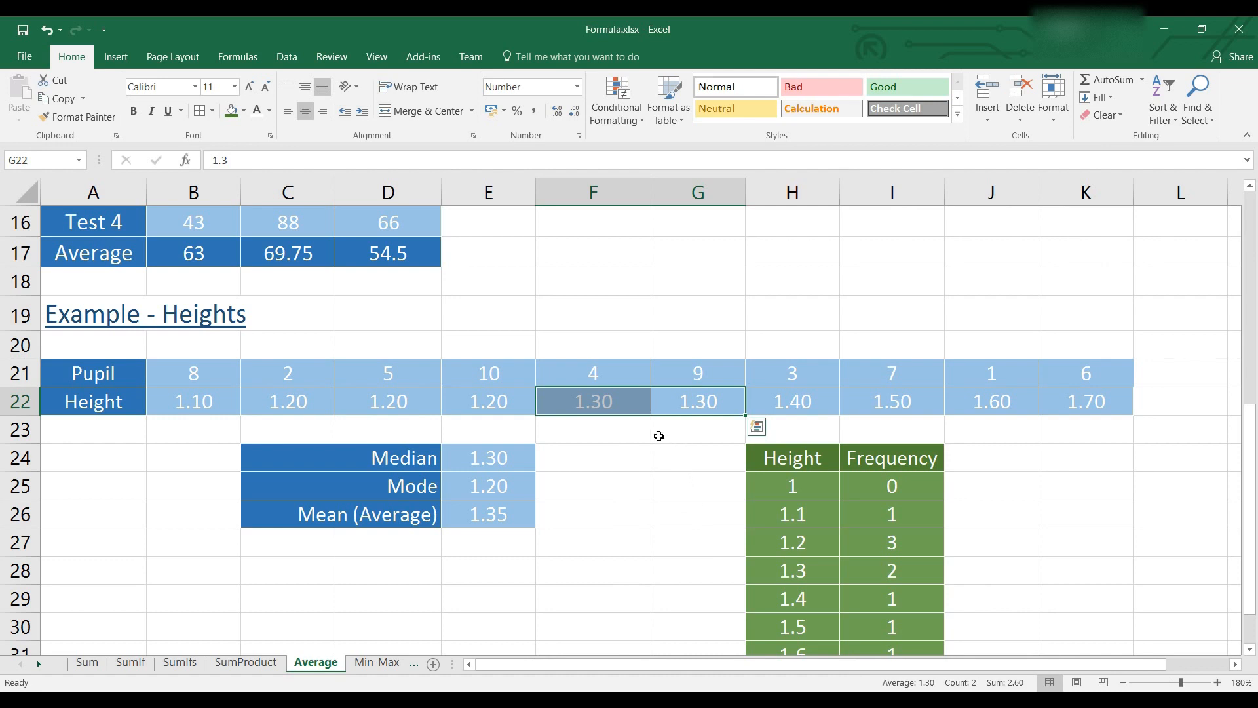
{"action": "mouse_move", "coordinate": [642, 423]}
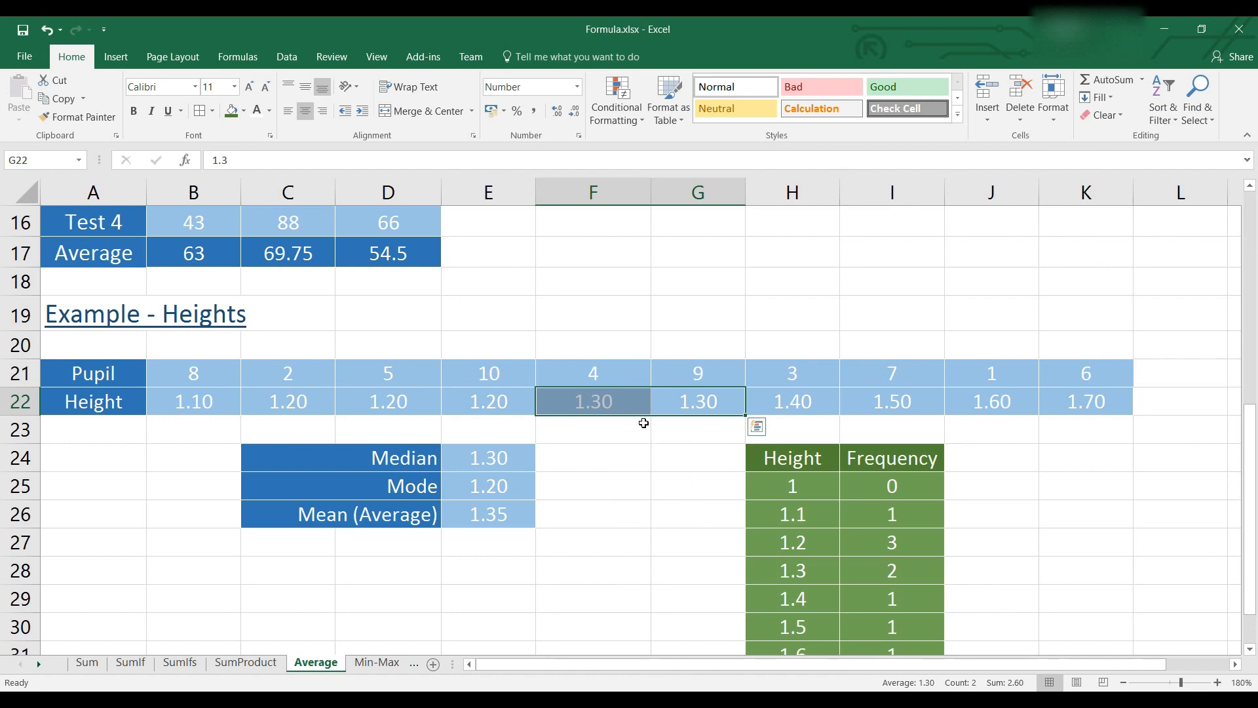
{"action": "left_click", "coordinate": [592, 401]}
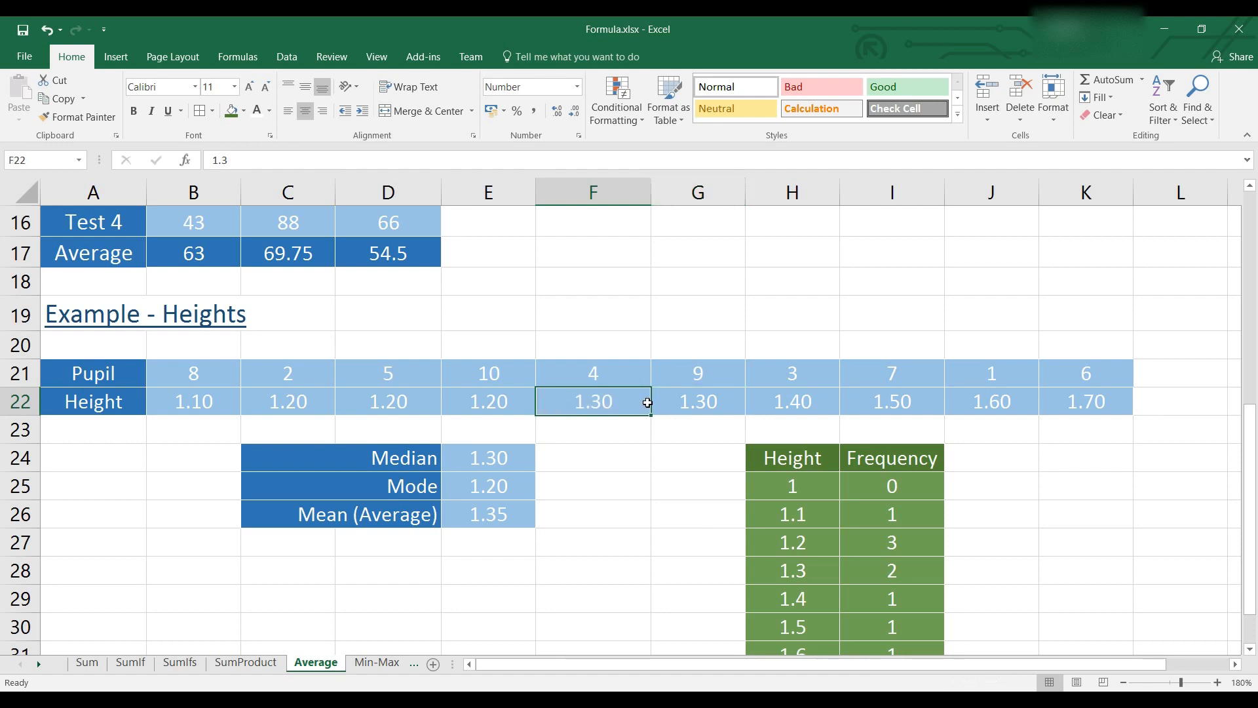
{"action": "mouse_move", "coordinate": [648, 491]}
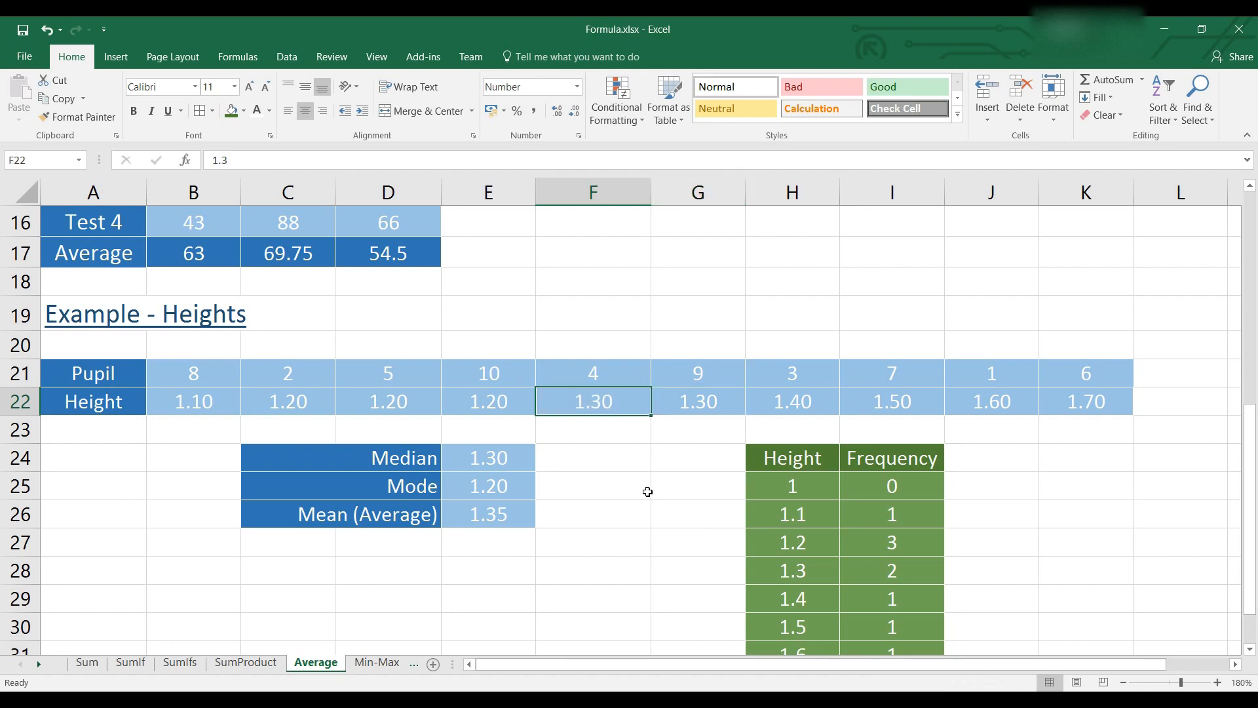
{"action": "mouse_move", "coordinate": [652, 498]}
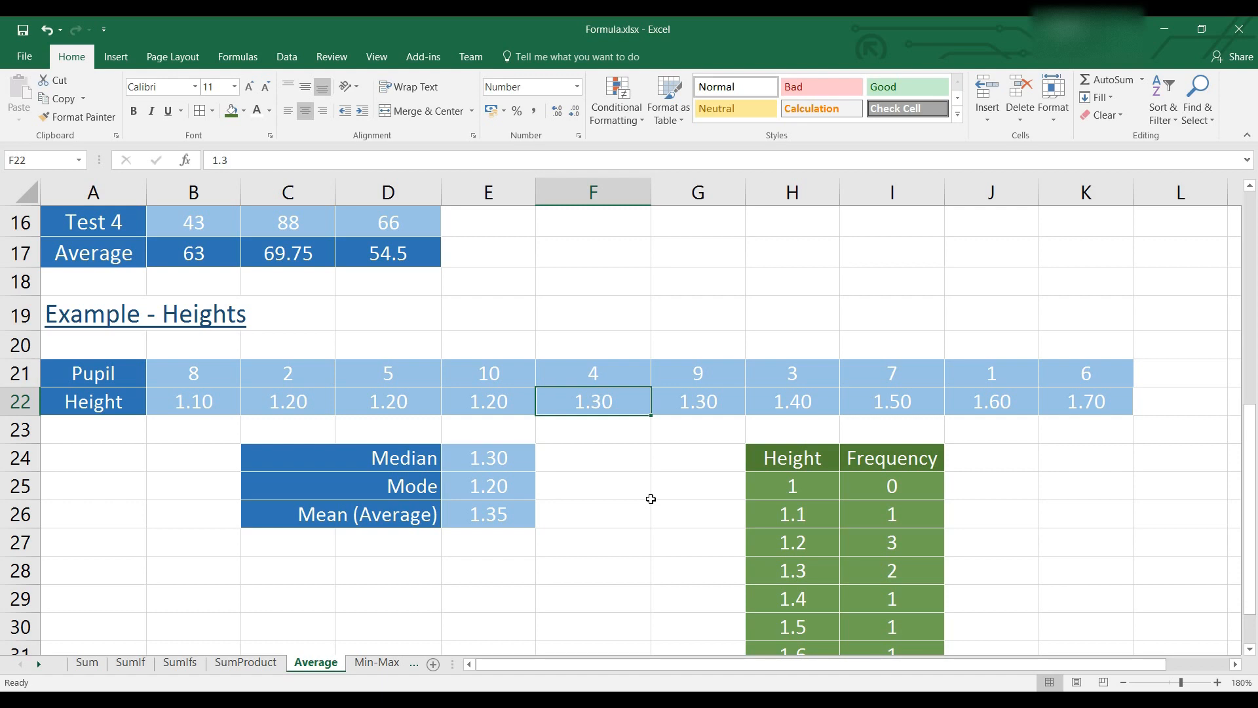